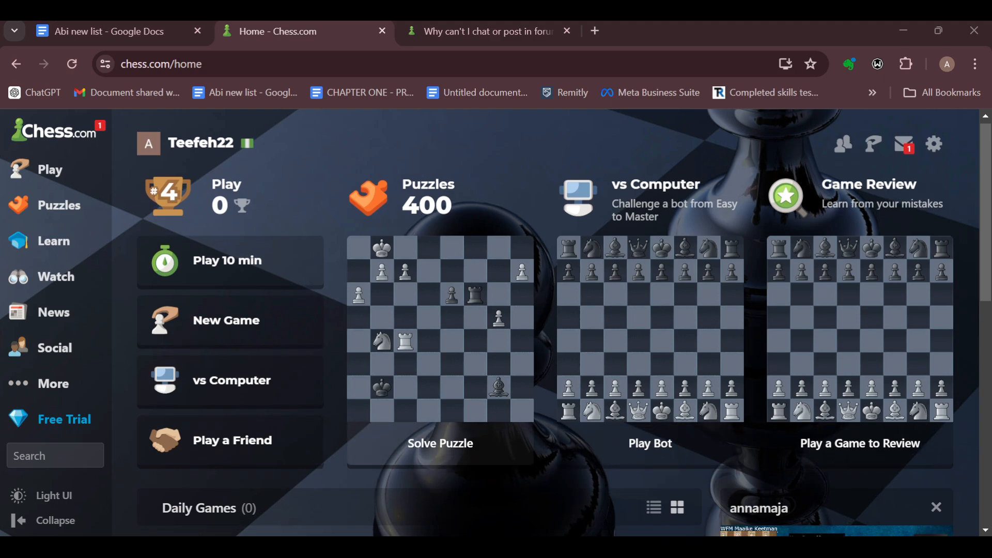
# - Scroll the home page and hover Play to show Tournaments, Play Computer and Leaderboard
pyautogui.scroll(-3)
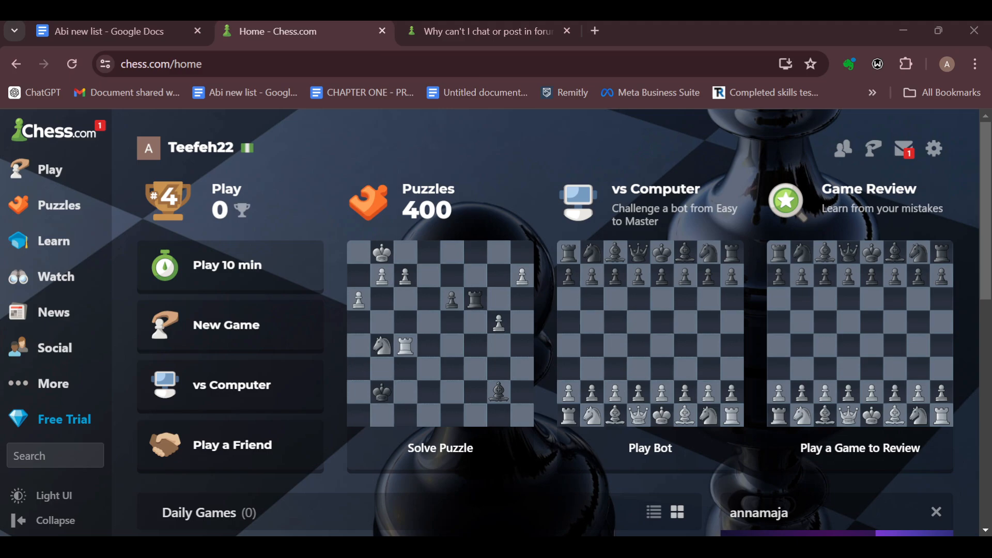
pyautogui.scroll(-3)
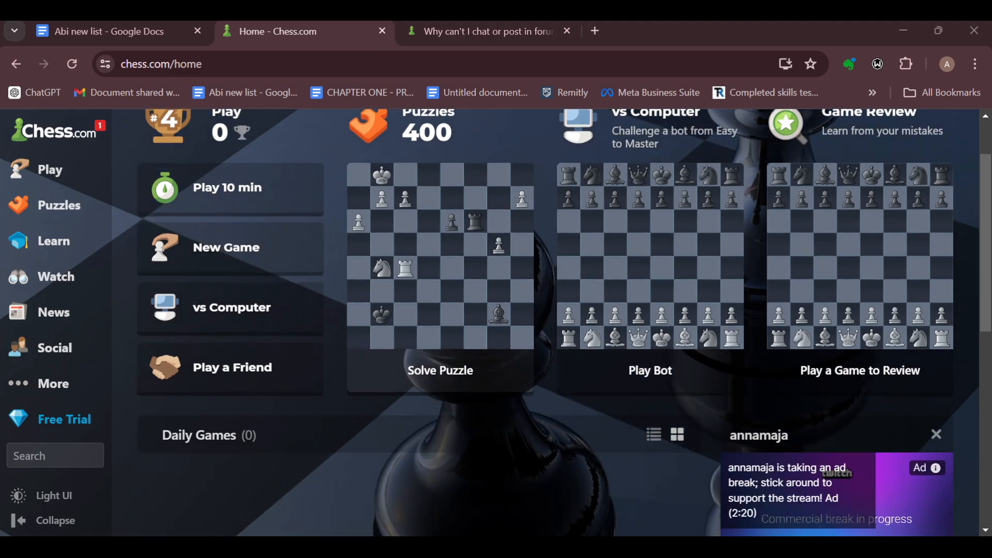
pyautogui.scroll(-3)
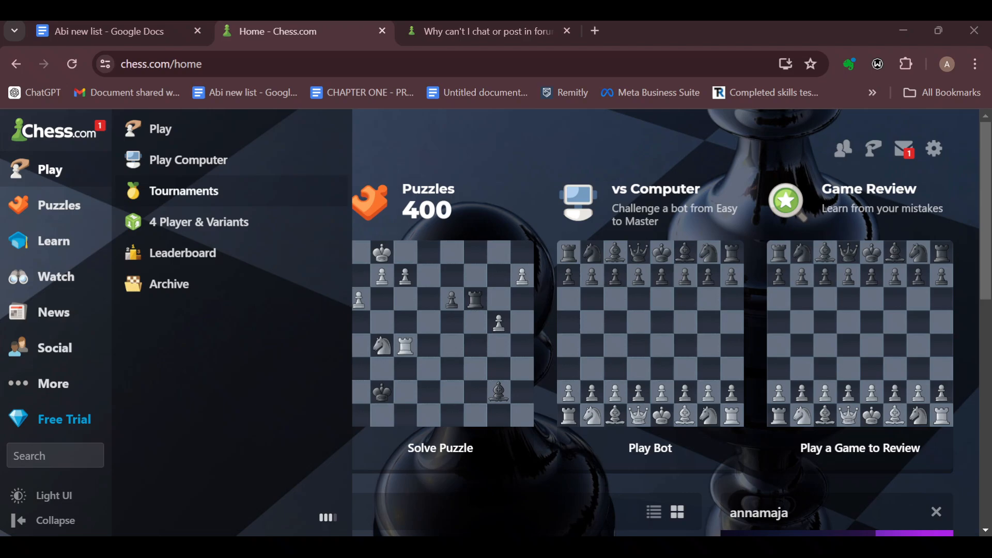
# - Open Tournaments from the Play submenu and dismiss the Chess Tournaments popup with Ok
pyautogui.click(184, 190)
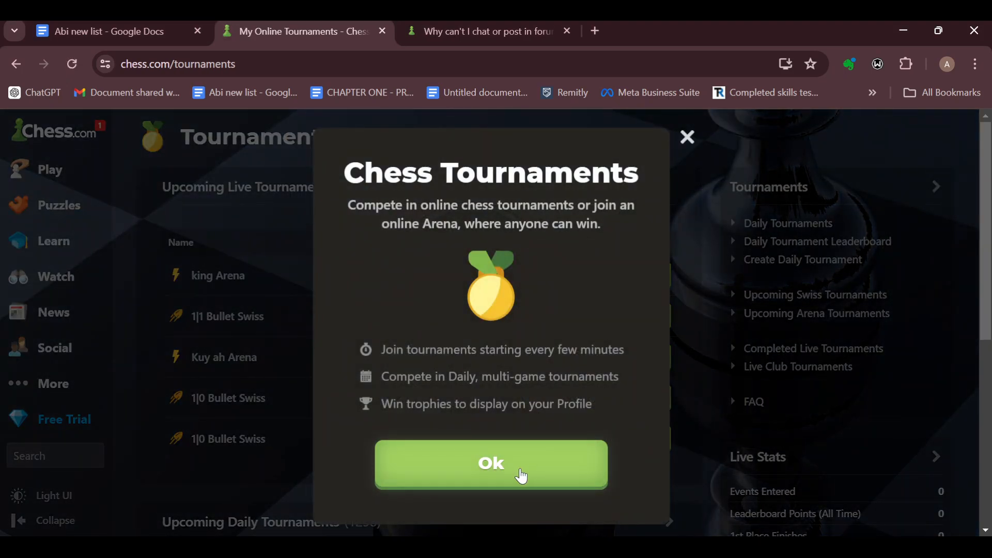
pyautogui.click(490, 464)
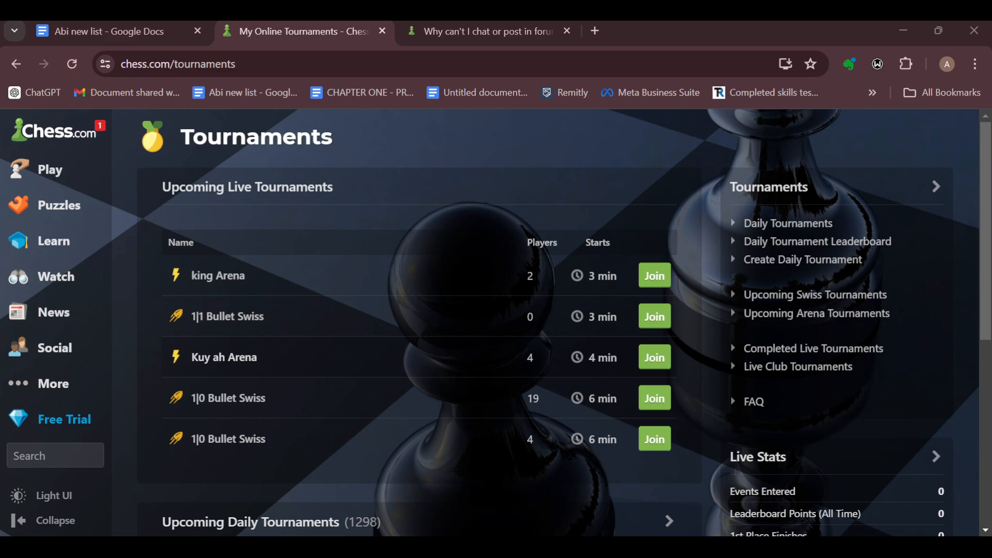
pyautogui.scroll(-3)
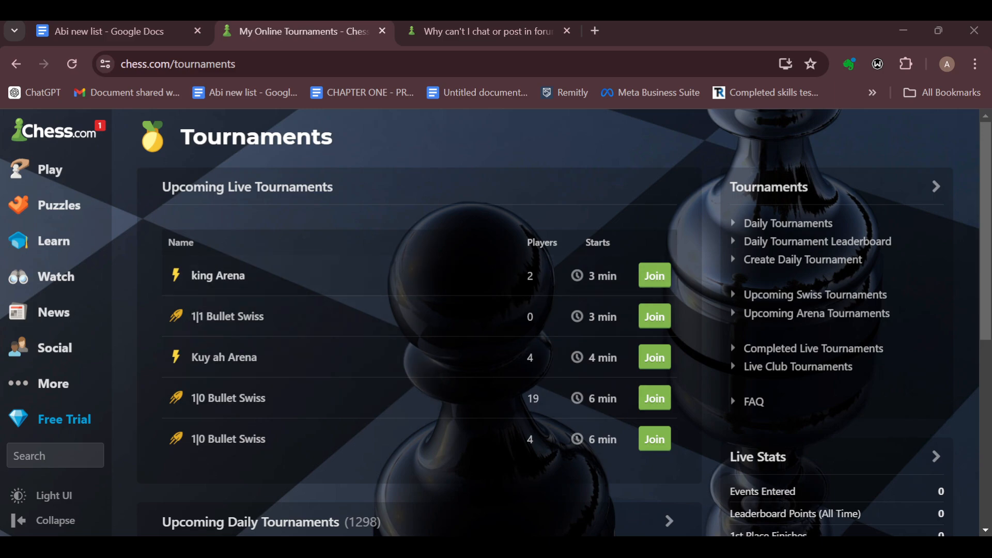
pyautogui.scroll(-3)
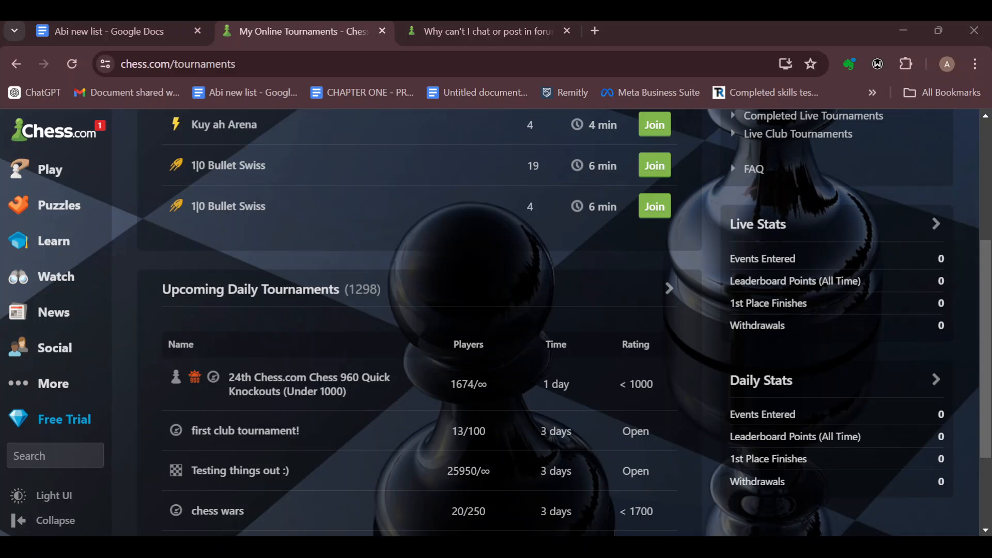
pyautogui.scroll(-3)
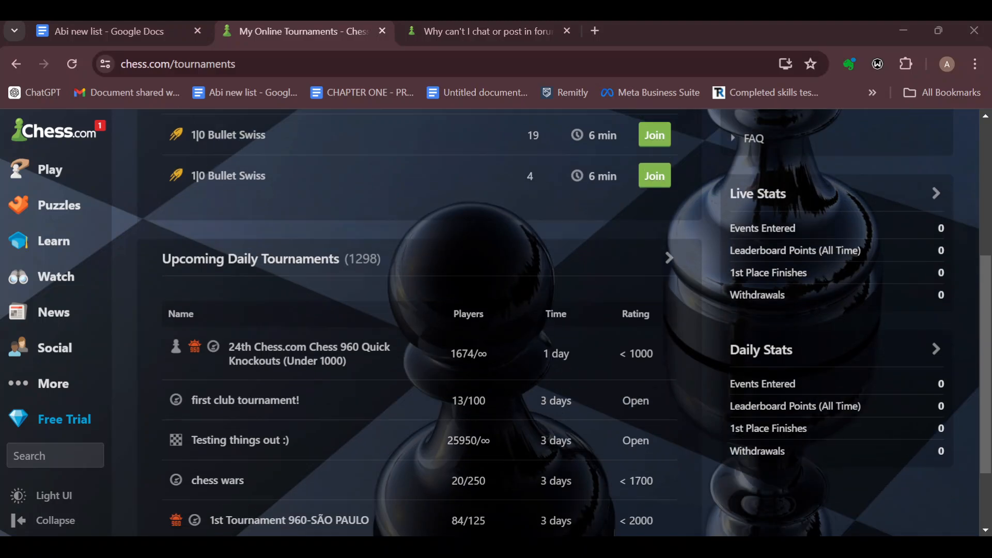
pyautogui.scroll(-3)
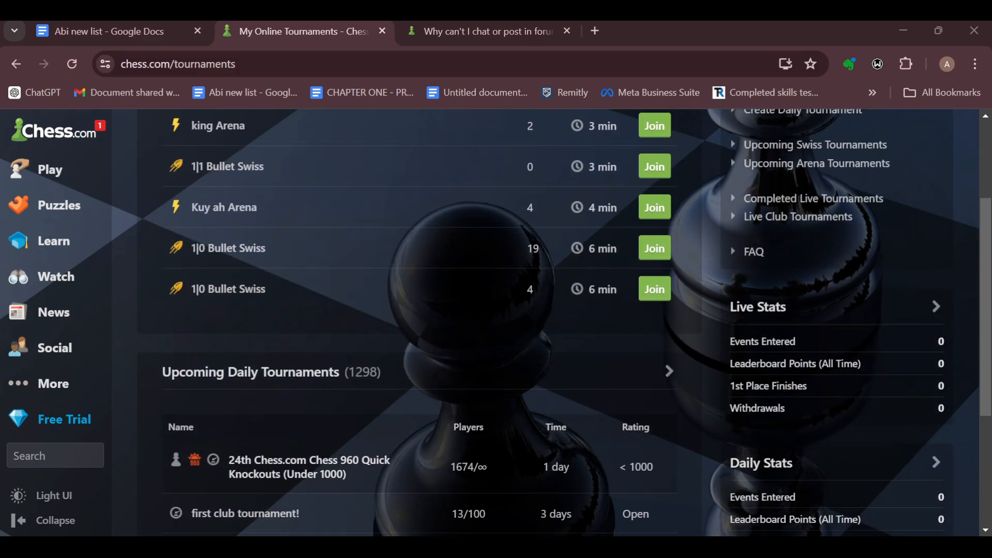
pyautogui.scroll(3)
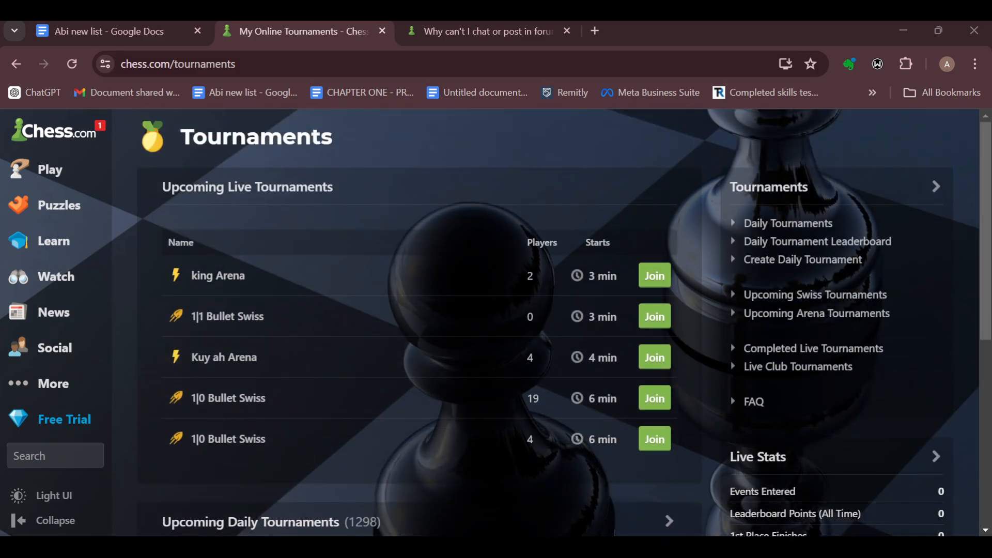
pyautogui.moveTo(373, 277)
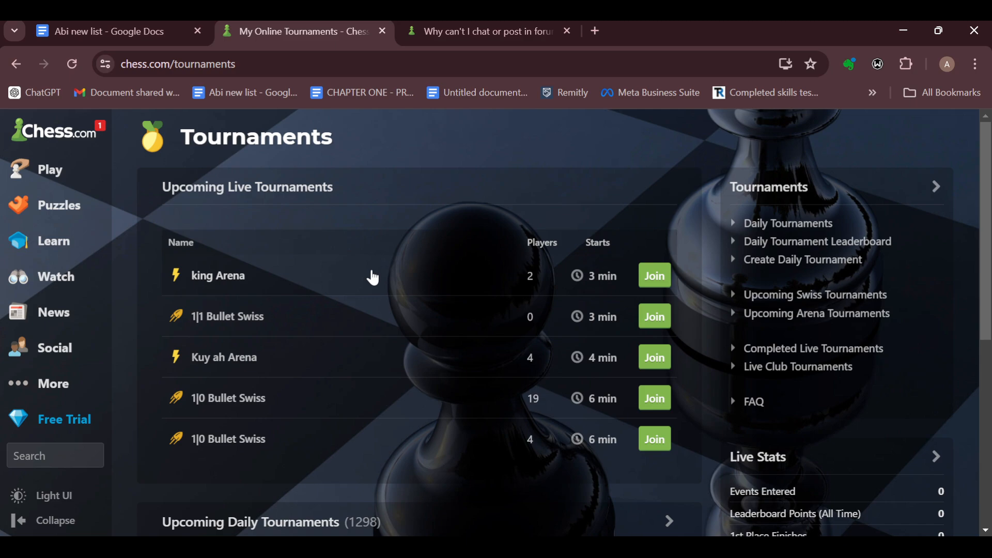
pyautogui.moveTo(593, 286)
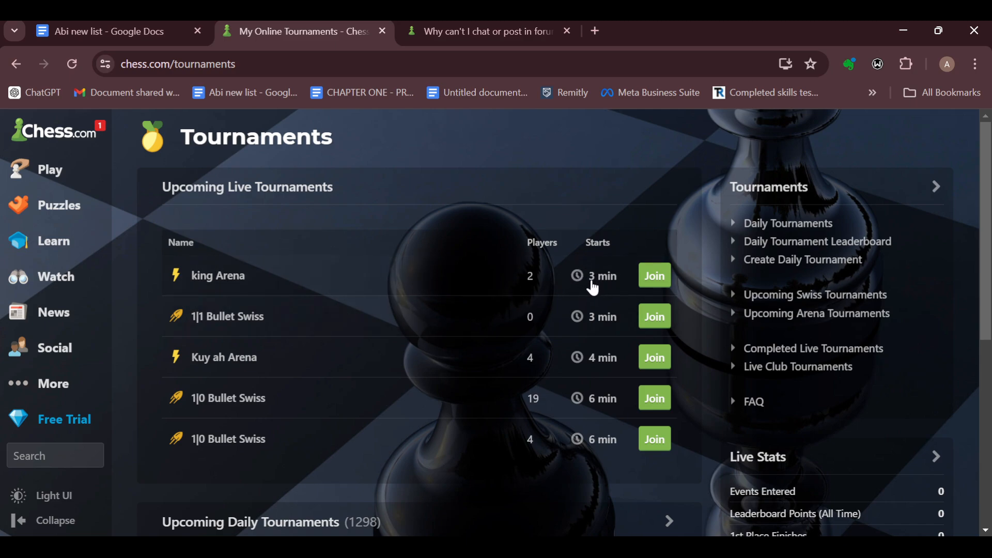
pyautogui.moveTo(507, 274)
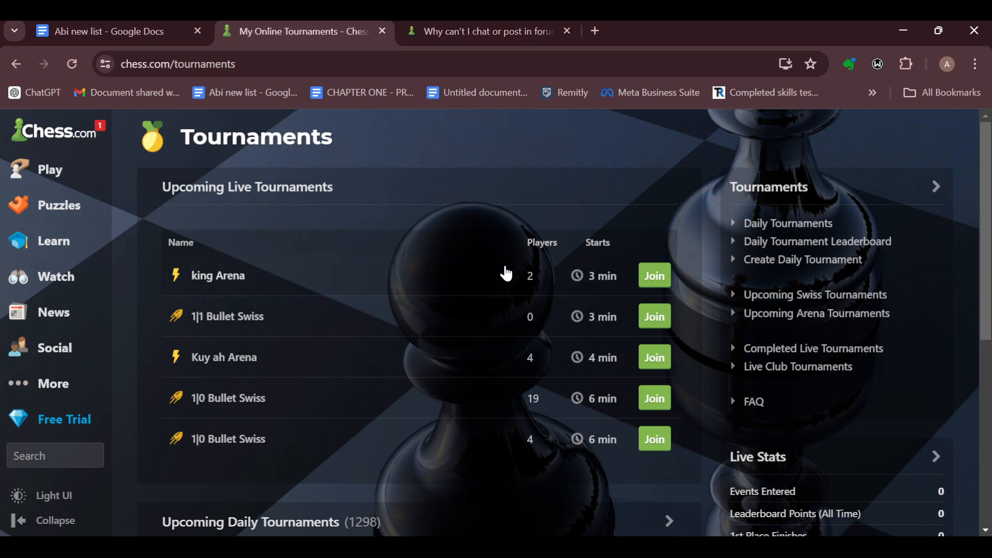
pyautogui.moveTo(510, 365)
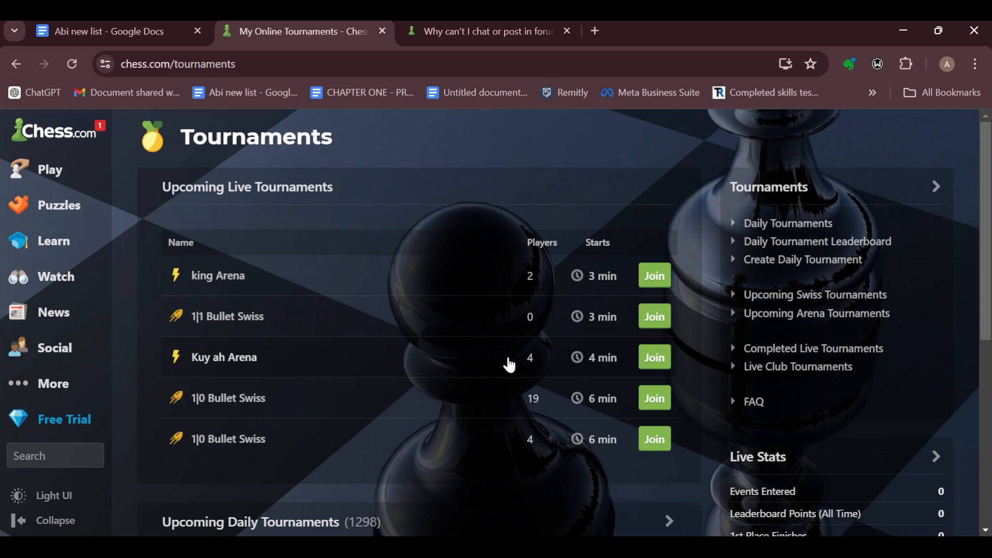
pyautogui.moveTo(563, 368)
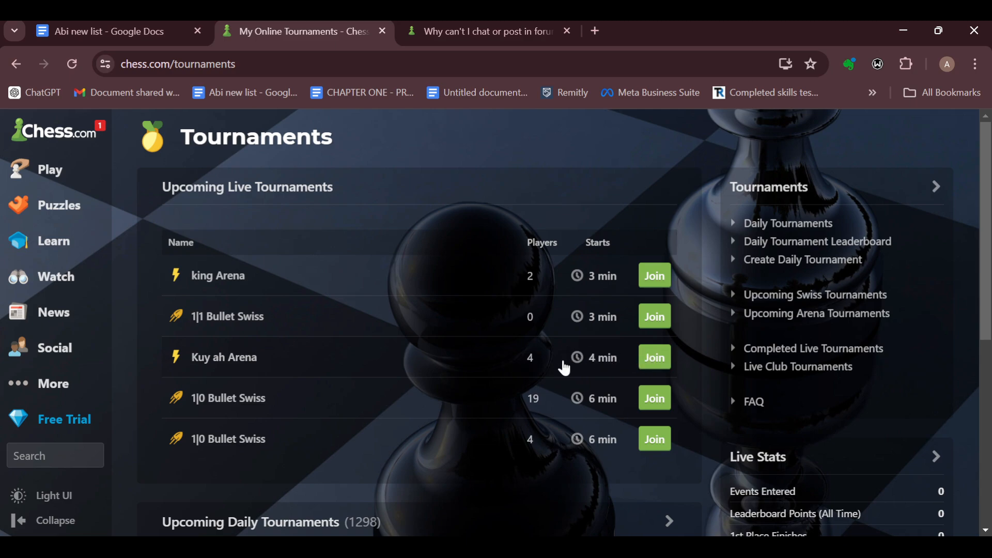
pyautogui.moveTo(417, 367)
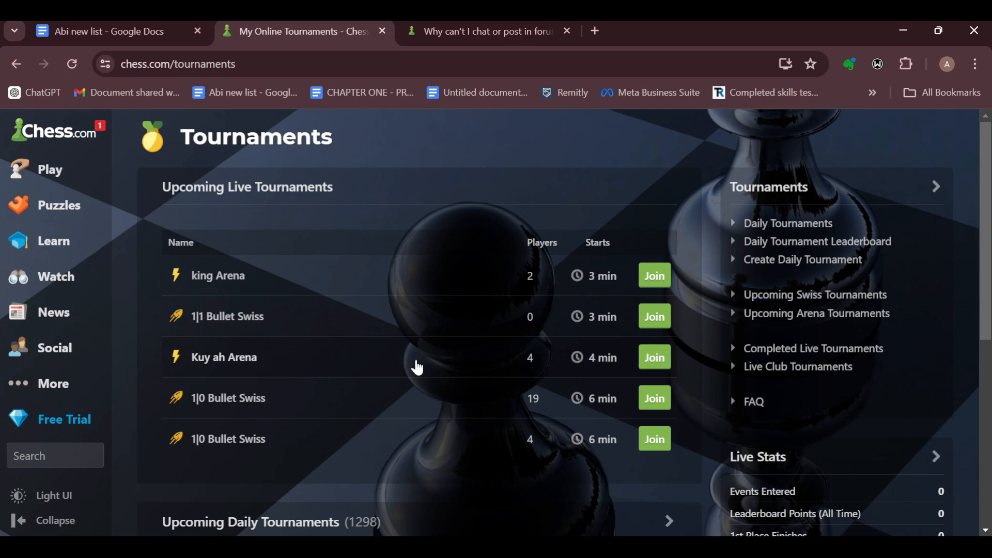